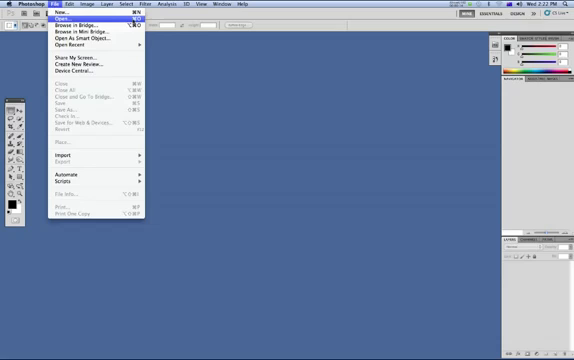
Bring up the Open dialog and select the dark beach photo
left_click(66, 18)
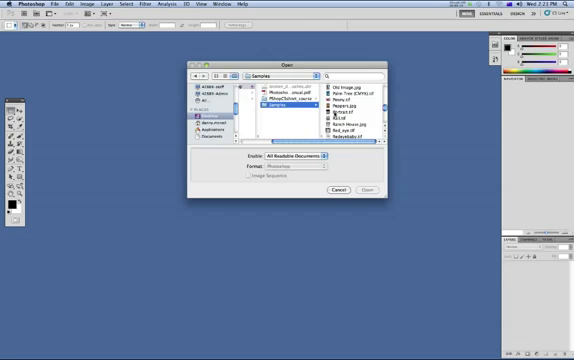
left_click(304, 108)
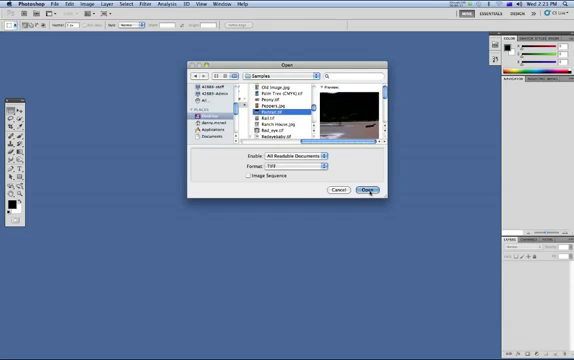
left_click(364, 188)
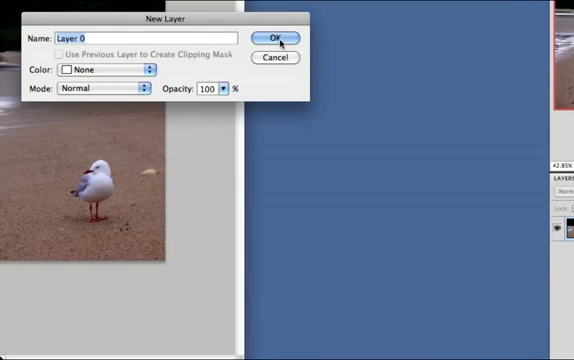
Confirm converting the locked Background into editable Layer 0
left_click(272, 36)
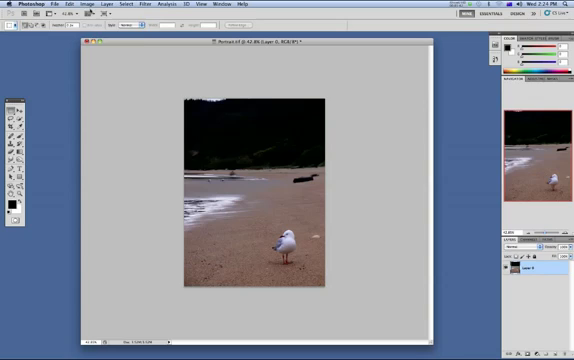
Enter a new canvas width of 16 cm in Canvas Size, keeping the height
left_click(70, 8)
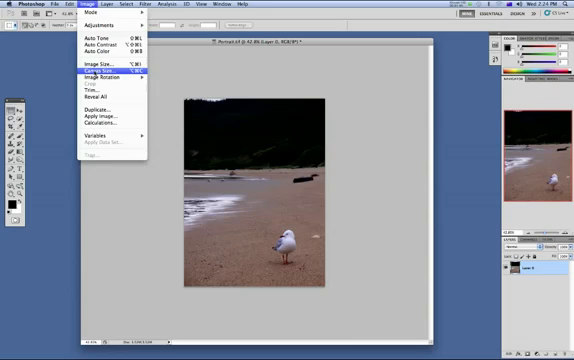
left_click(98, 72)
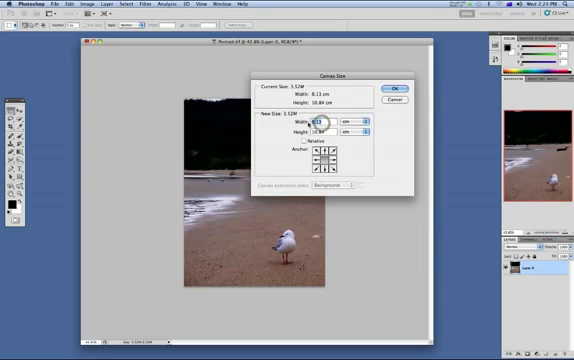
type("16")
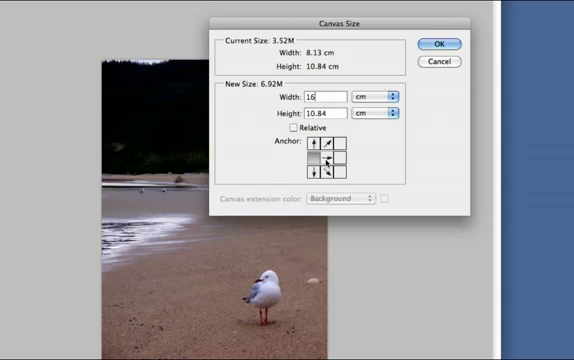
mouse_move(438, 44)
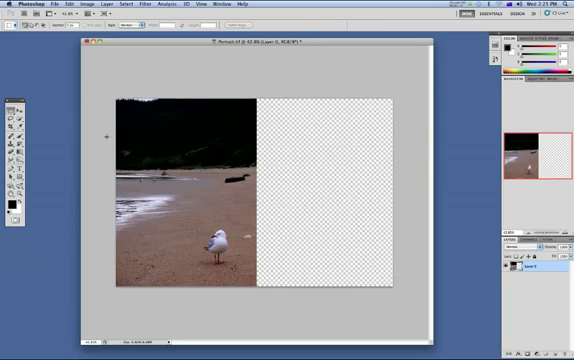
Stretch the seagull photo sideways across the widened canvas with Content-Aware Scale
left_click(36, 4)
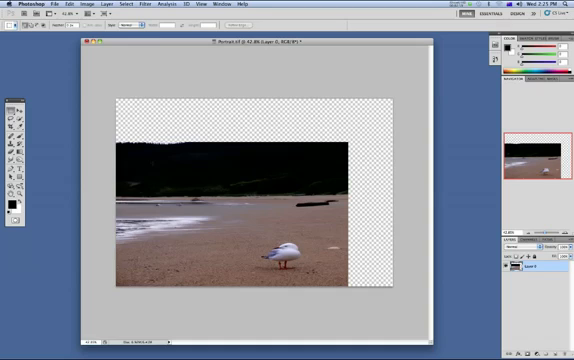
Undo the content-aware stretch, restoring the narrow portrait photo
key("cmd+z")
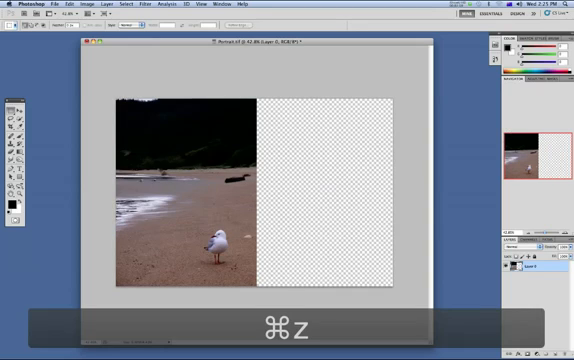
key("cmd+z")
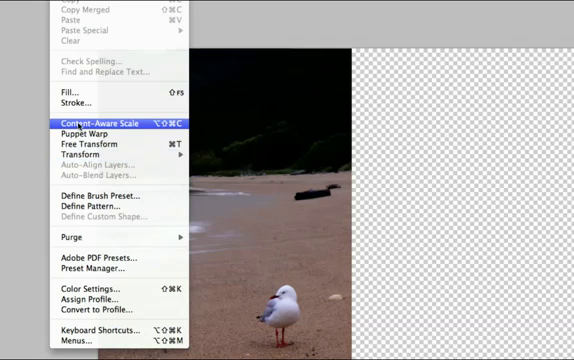
Start Content-Aware Scale on the seagull photo layer, handles ready
left_click(104, 122)
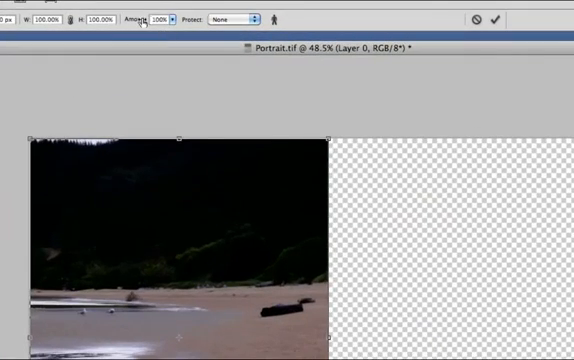
mouse_move(168, 20)
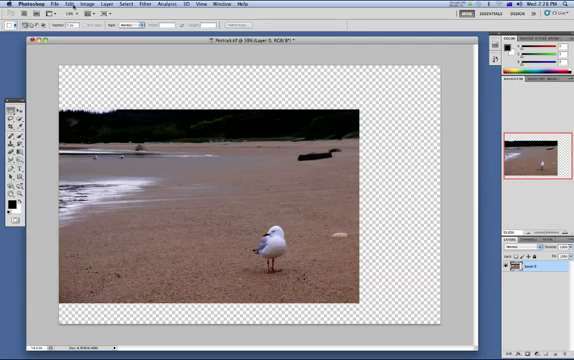
Trim away the transparent margins so the canvas fits the wide photo
left_click(76, 8)
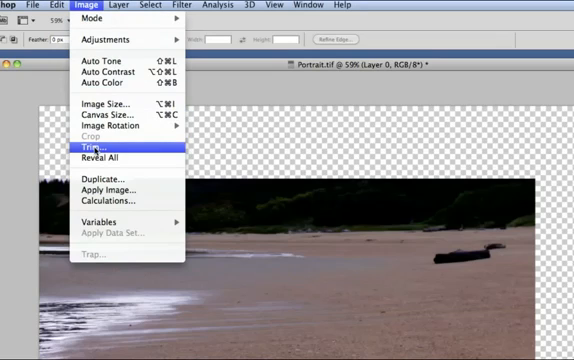
left_click(92, 148)
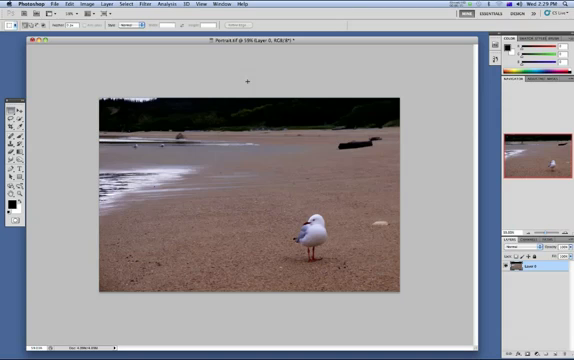
mouse_move(400, 160)
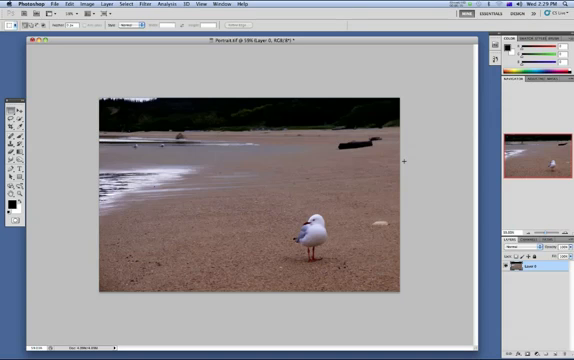